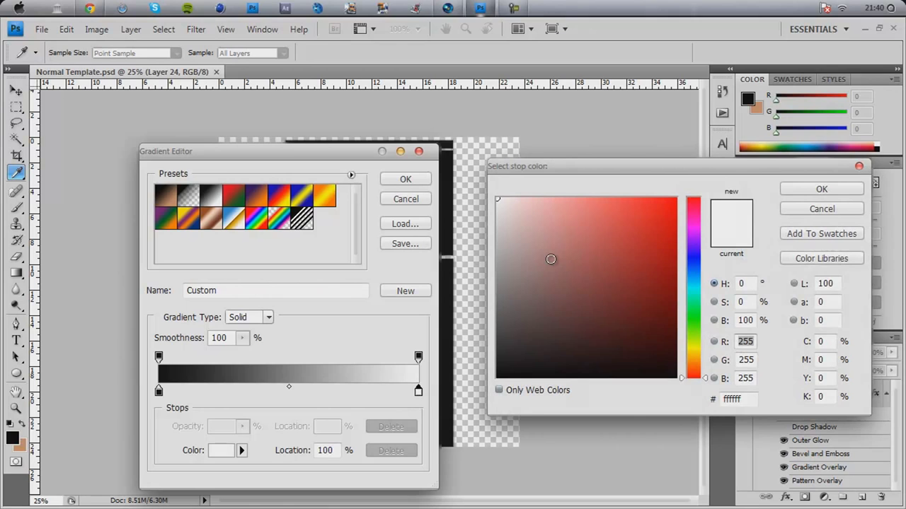
# - Confirm white (#ffffff) as the gradient's right colour stop
pyautogui.click(820, 188)
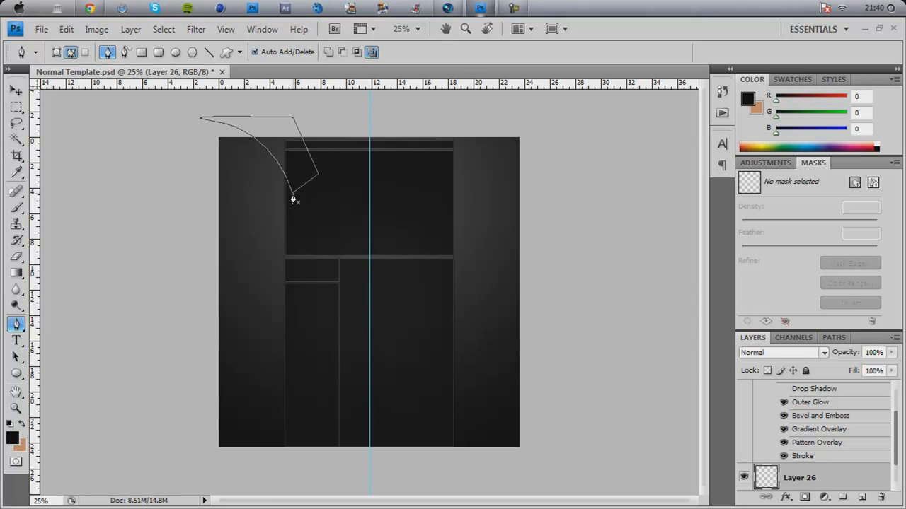
# - Fill the drawn top-left corner path on Layer 26 using Fill Path
pyautogui.rightClick(293, 200)
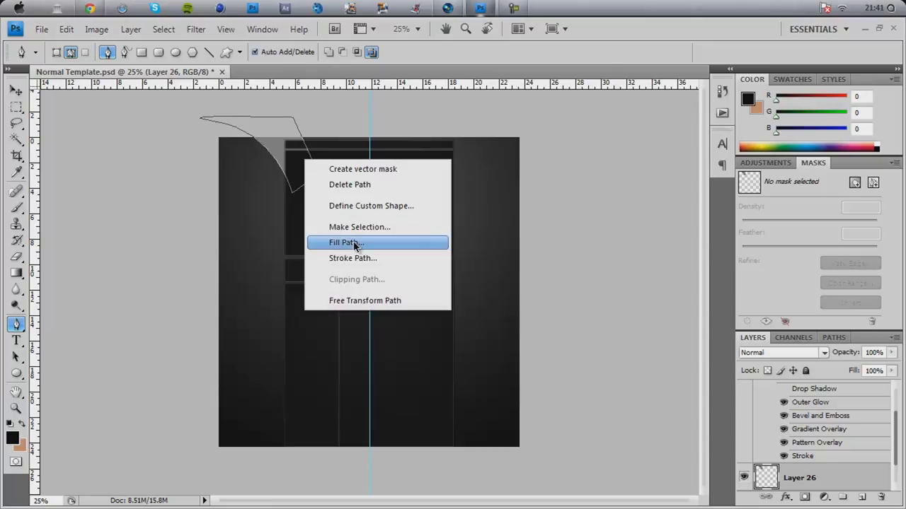
pyautogui.click(347, 242)
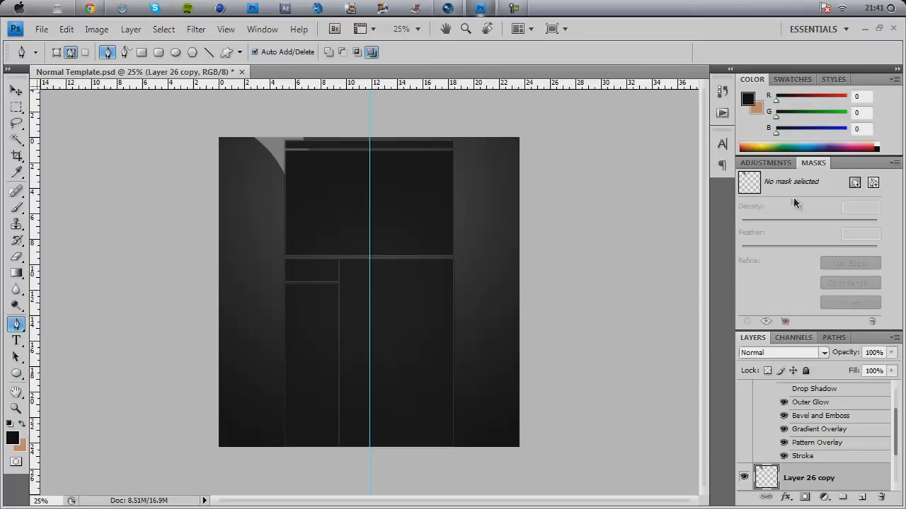
# - Enable Bevel and Emboss in Layer 26 copy's layer style
pyautogui.click(834, 80)
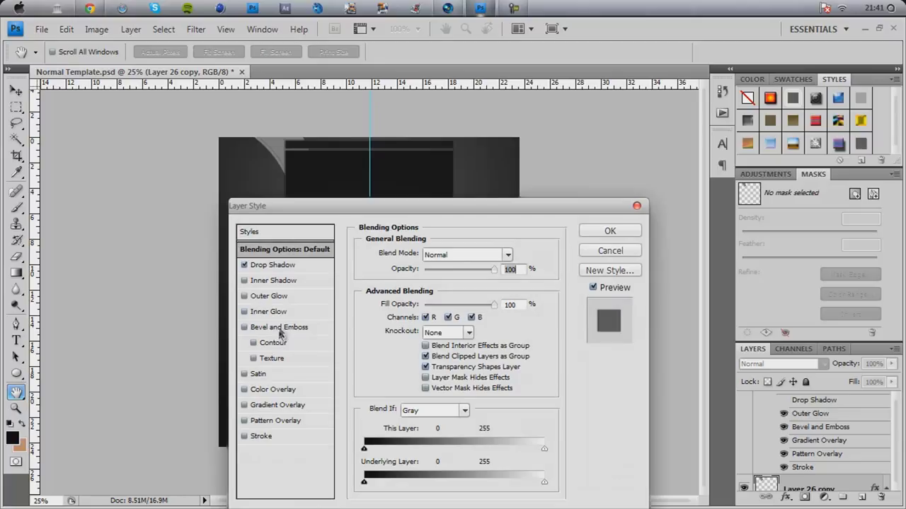
pyautogui.click(279, 327)
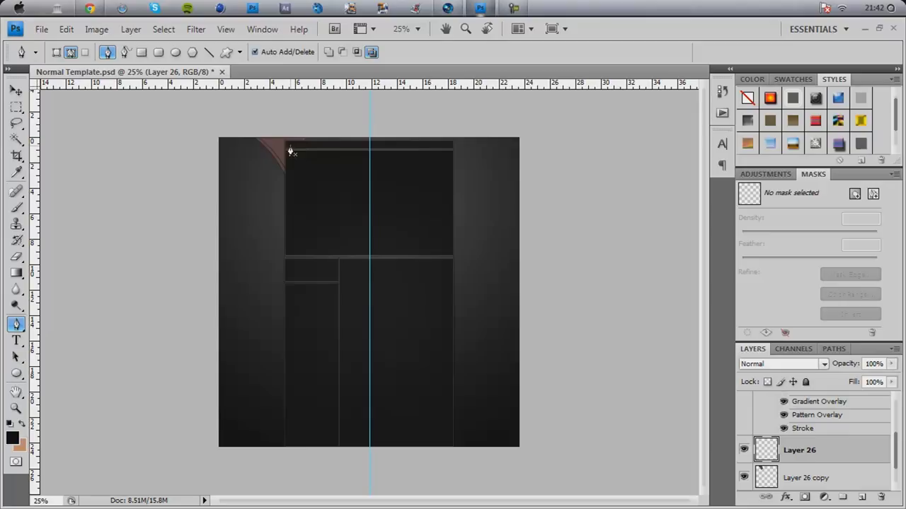
# - Draw a second curved path across the top-left corner and fill it
pyautogui.moveTo(290, 150); pyautogui.dragTo(159, 228)
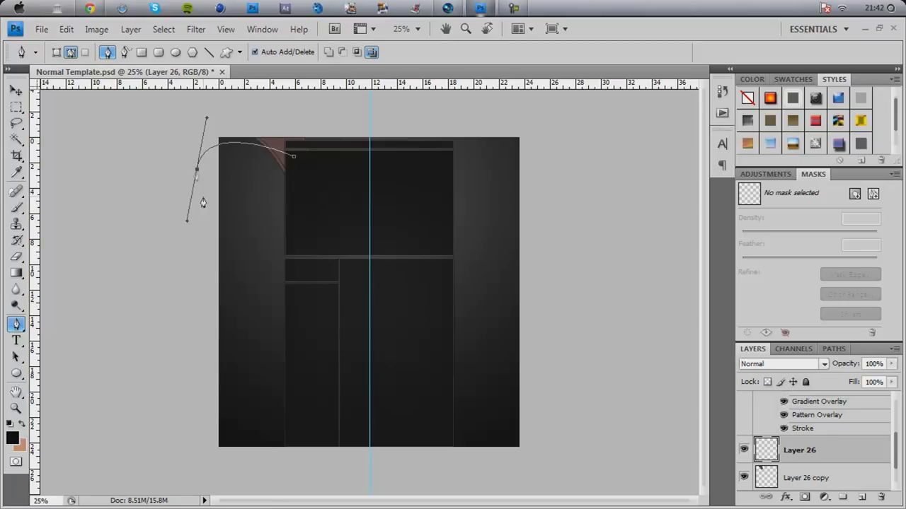
pyautogui.rightClick(203, 203)
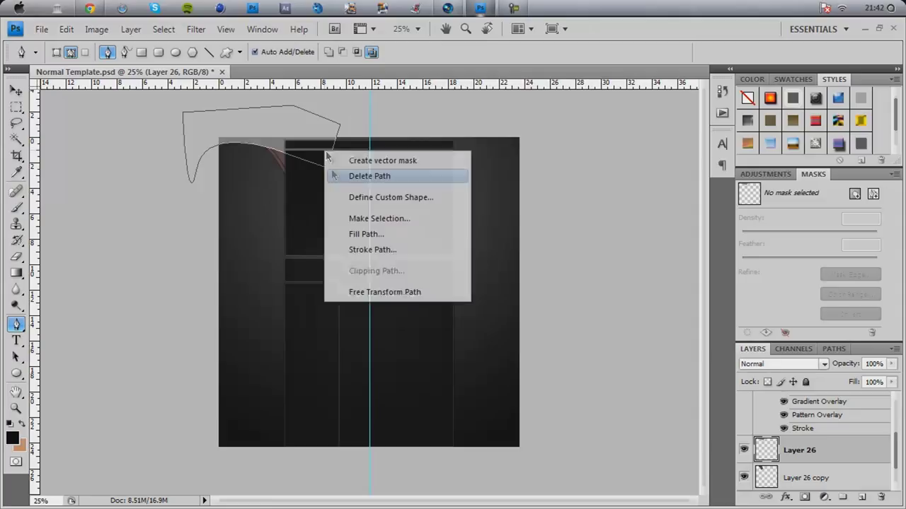
pyautogui.click(368, 175)
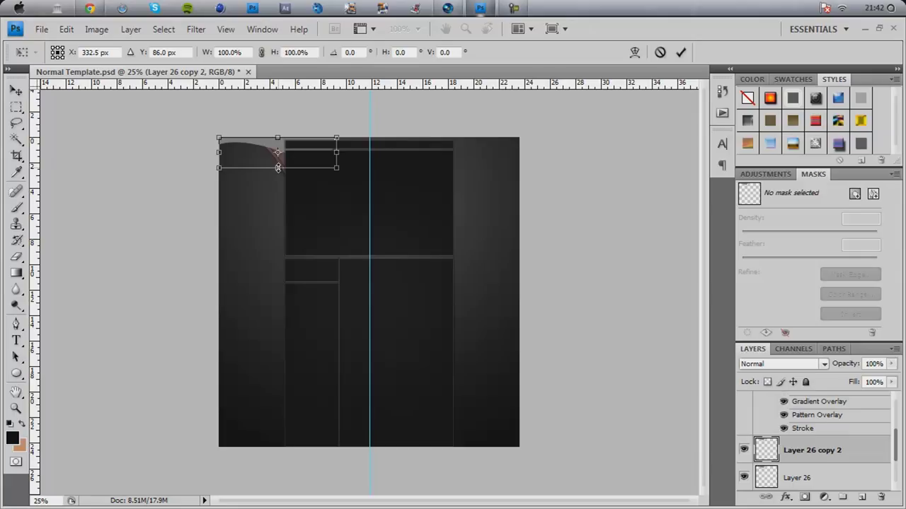
# - Flip and scale the copied curve through the Free Transform context menu
pyautogui.rightClick(812, 450)
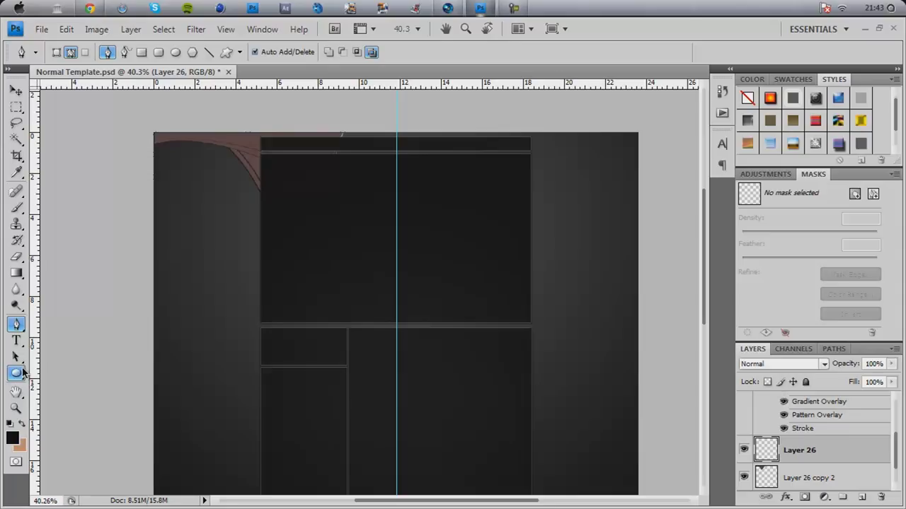
# - Draw an ellipse with the pasted layer style and scale its copy to 93.9%
pyautogui.click(16, 372)
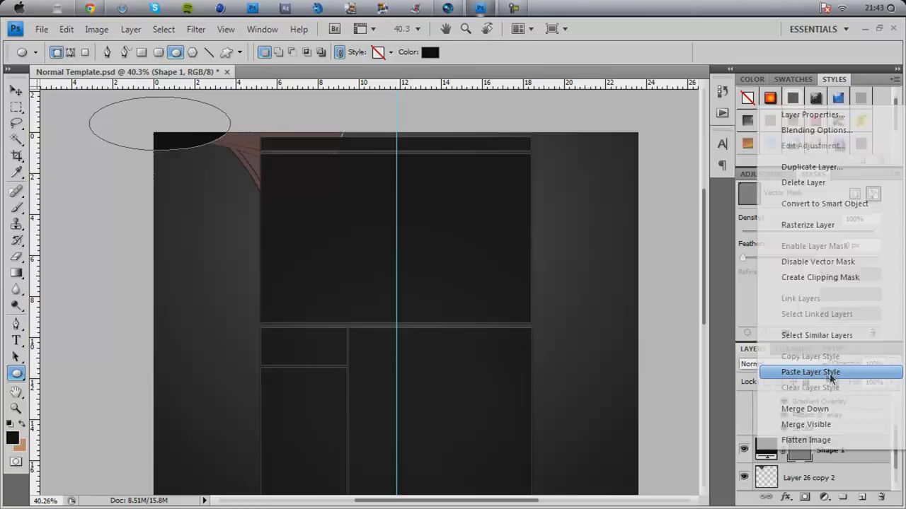
pyautogui.click(810, 371)
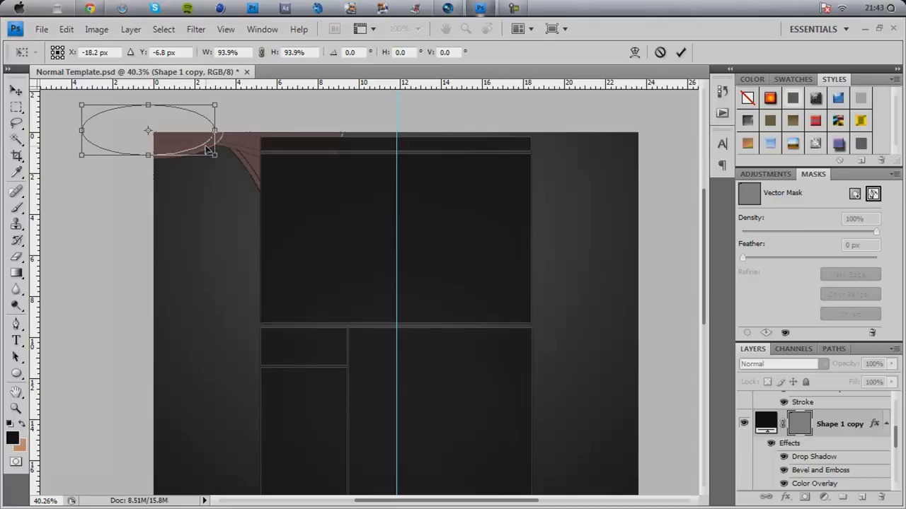
pyautogui.click(16, 89)
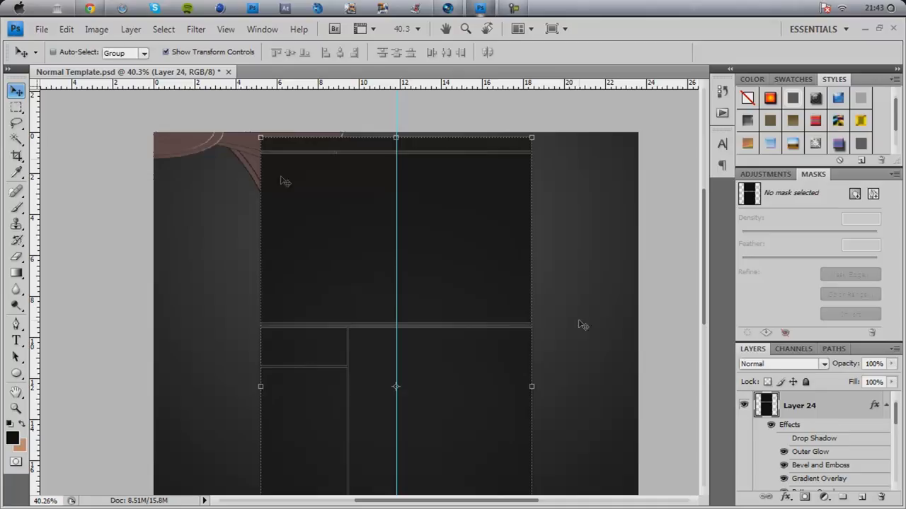
# - Change the Bevel and Emboss lighting angle on Shape 1 copy
pyautogui.click(838, 406)
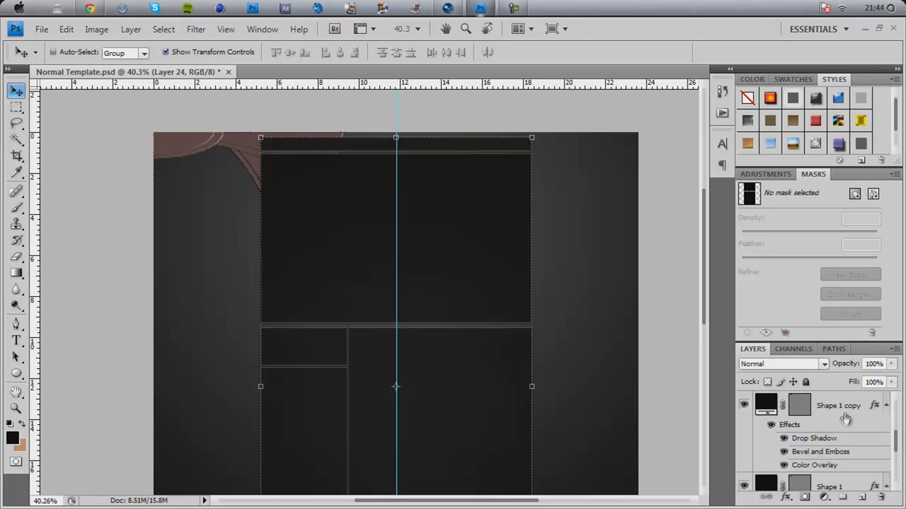
pyautogui.doubleClick(820, 451)
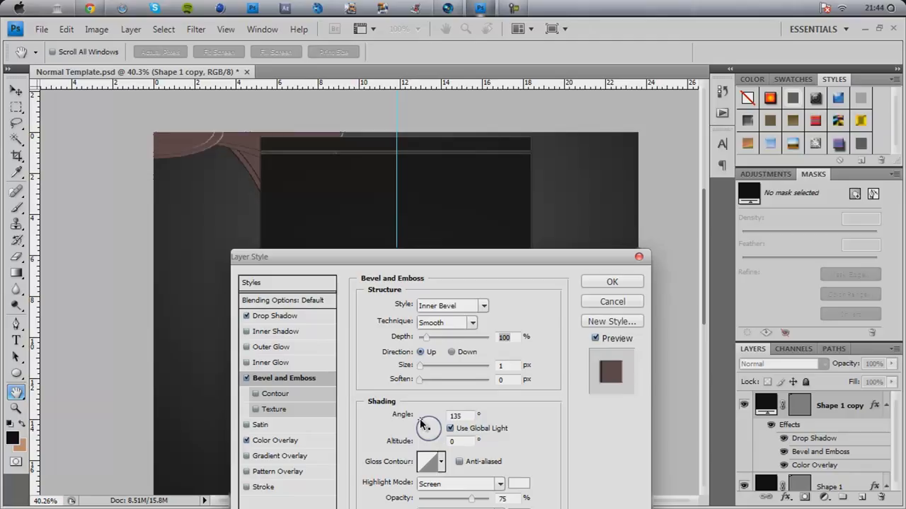
pyautogui.click(611, 281)
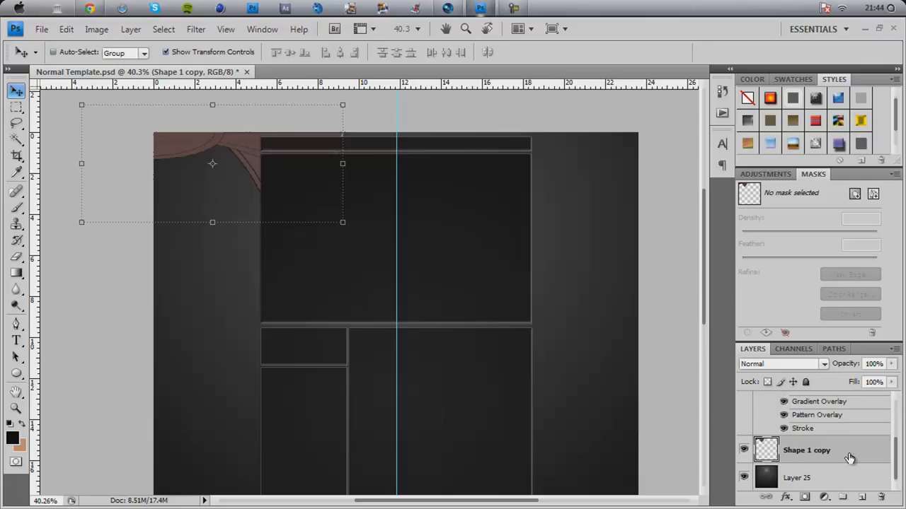
# - Place a horizontally mirrored (W -100%) ornament copy at the top-right corner
pyautogui.click(65, 29)
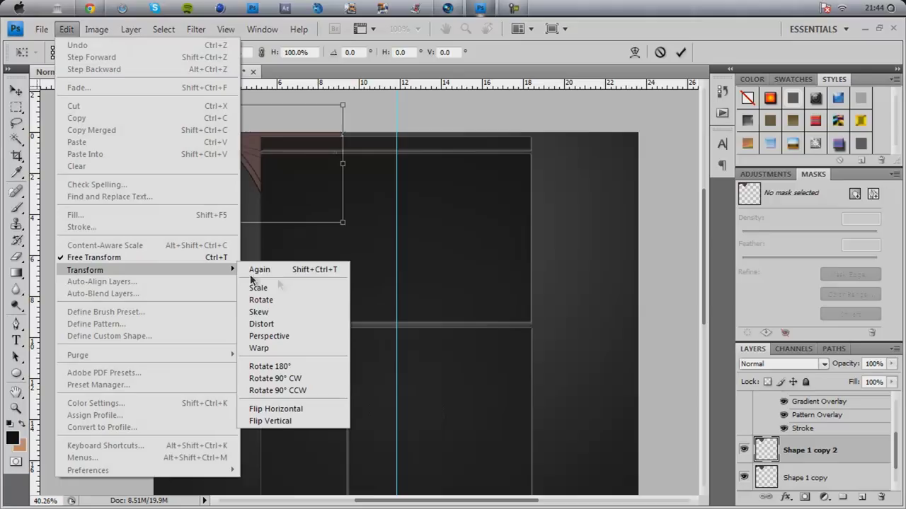
pyautogui.click(275, 409)
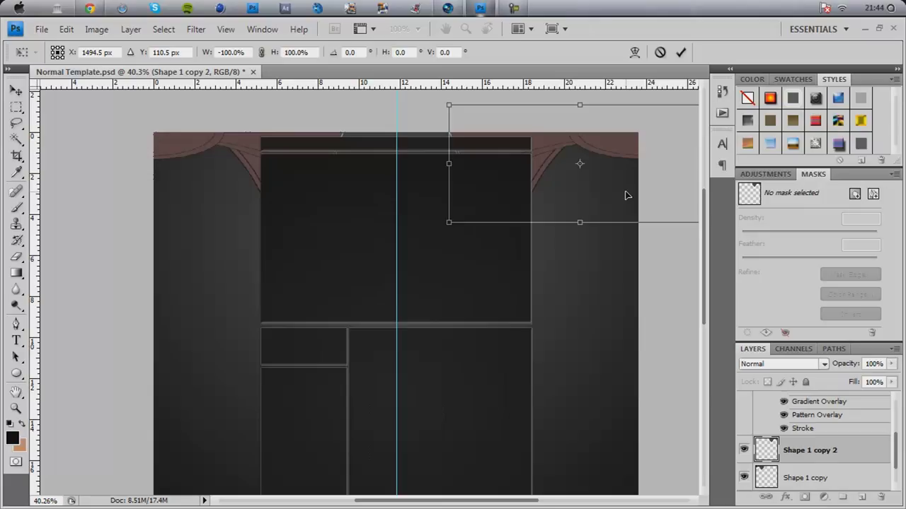
pyautogui.click(17, 89)
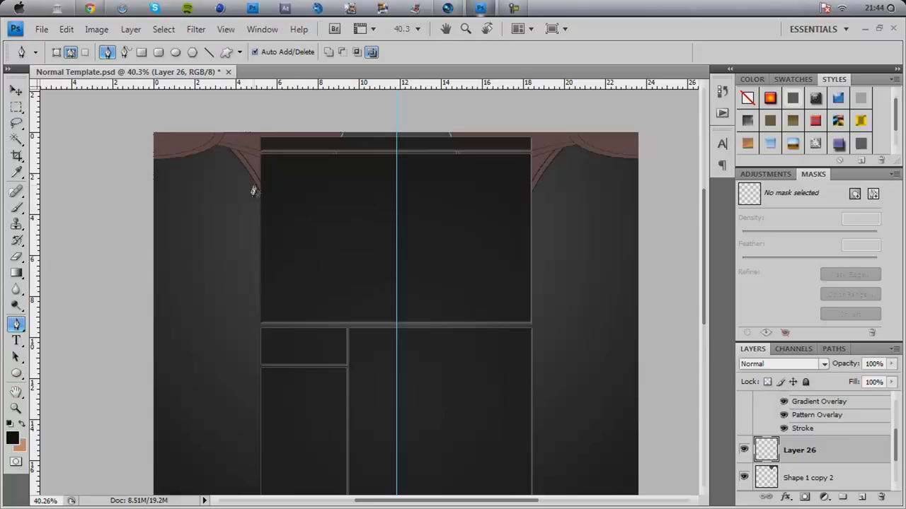
# - Draw a closed S-shaped path running beside the left panel edge
pyautogui.moveTo(269, 168); pyautogui.dragTo(294, 278)
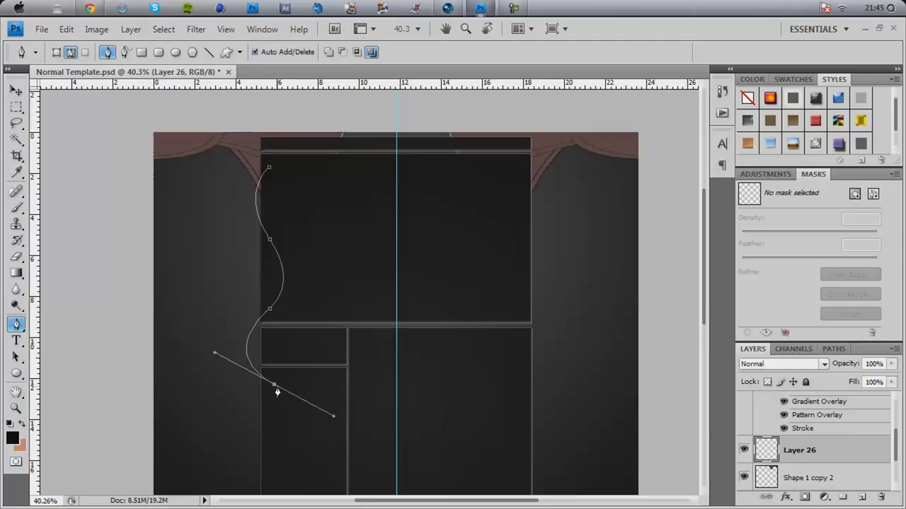
pyautogui.moveTo(274, 384); pyautogui.dragTo(297, 404)
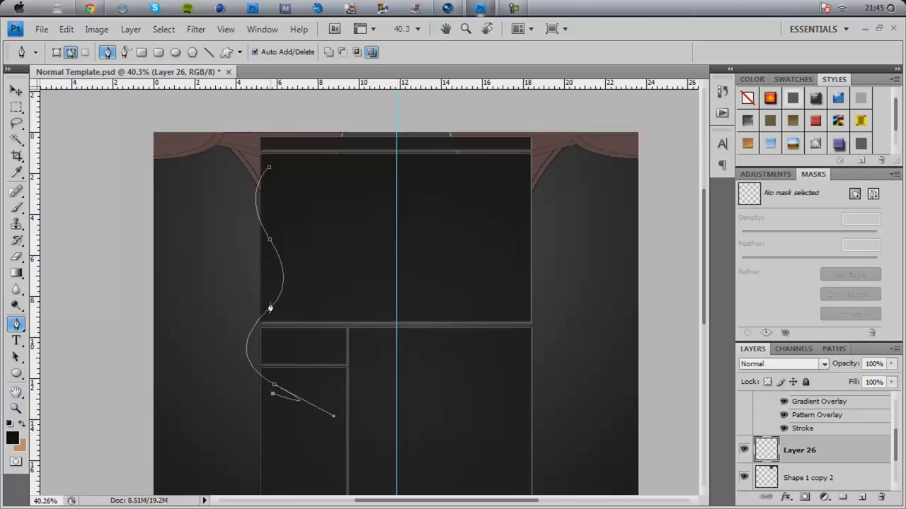
pyautogui.moveTo(269, 307); pyautogui.dragTo(354, 235)
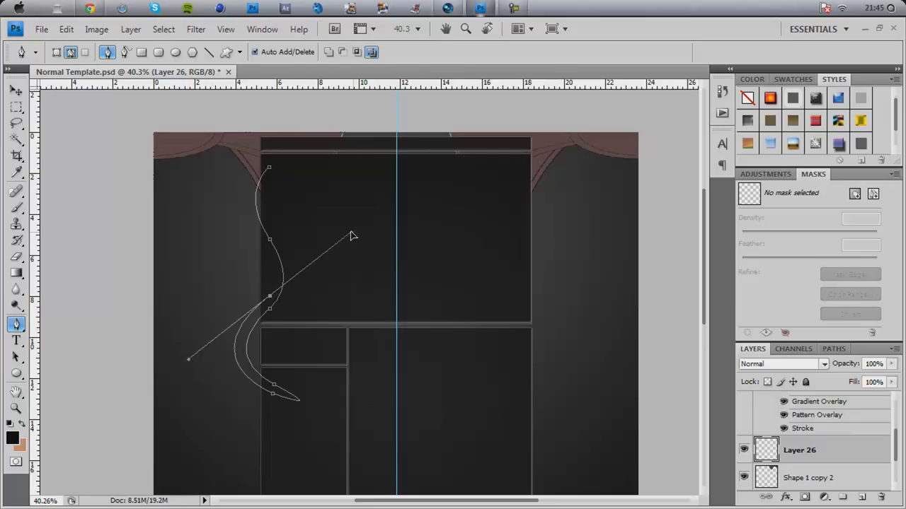
pyautogui.moveTo(354, 236); pyautogui.dragTo(343, 234)
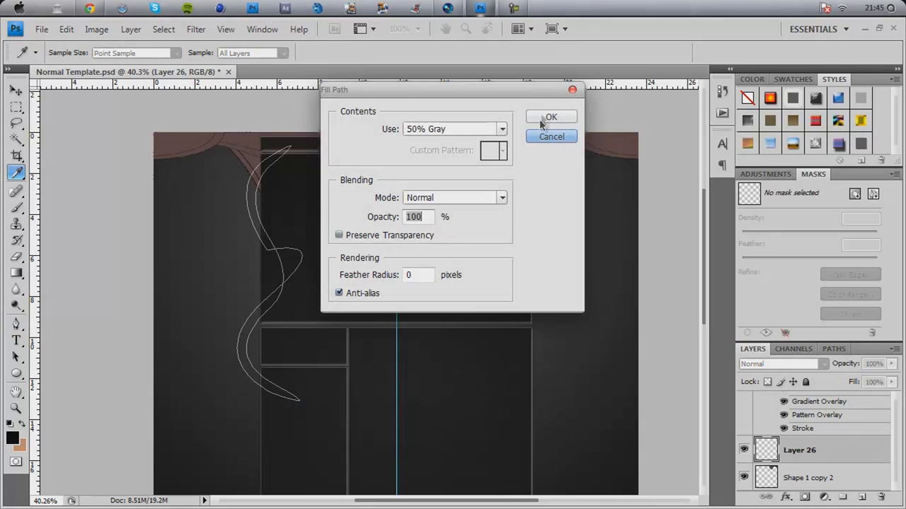
# - Fill the S-shaped path with 50% Gray, Normal mode, 100% opacity
pyautogui.click(552, 117)
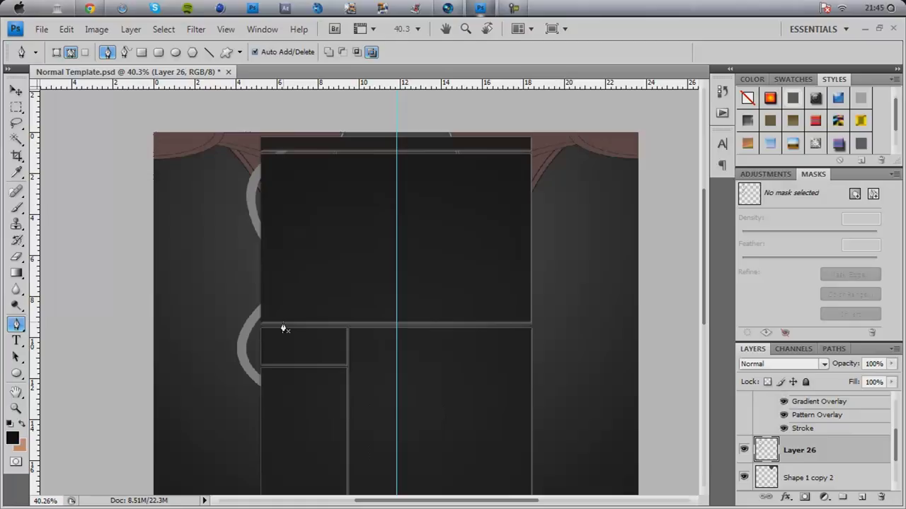
pyautogui.moveTo(697, 446)
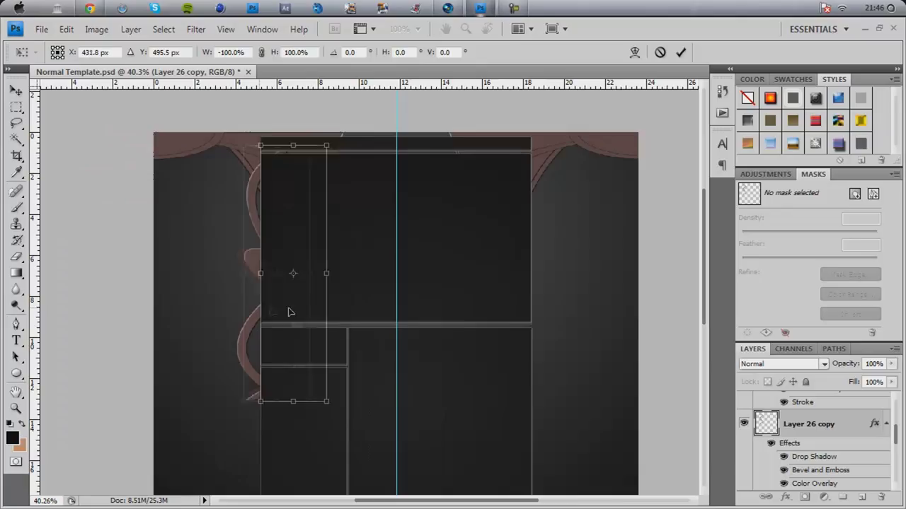
# - Drag the horizontally flipped copy of Layer 26 to the right edge of the panels
pyautogui.moveTo(293, 273); pyautogui.dragTo(523, 274)
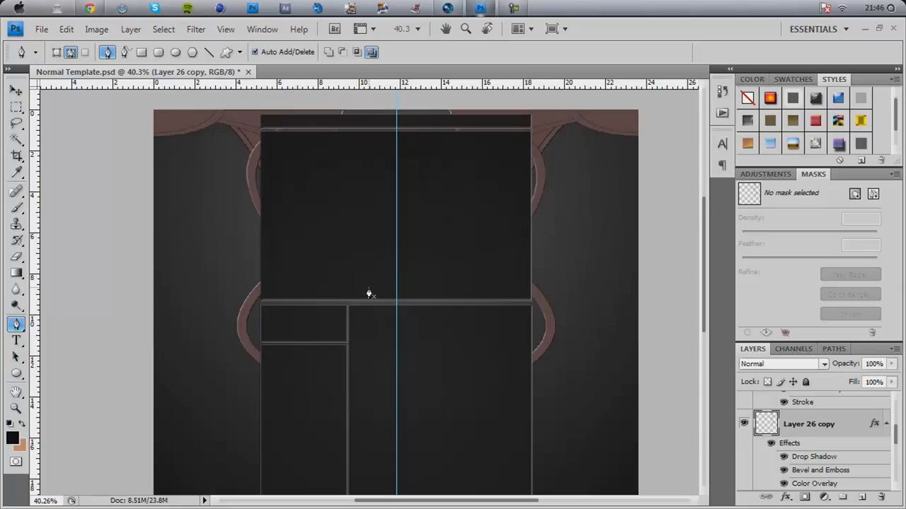
pyautogui.moveTo(651, 170)
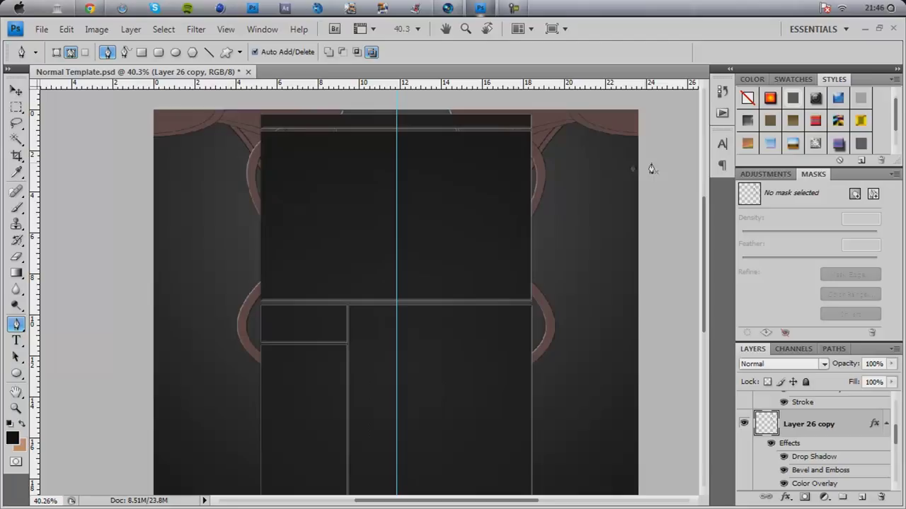
pyautogui.moveTo(96, 185)
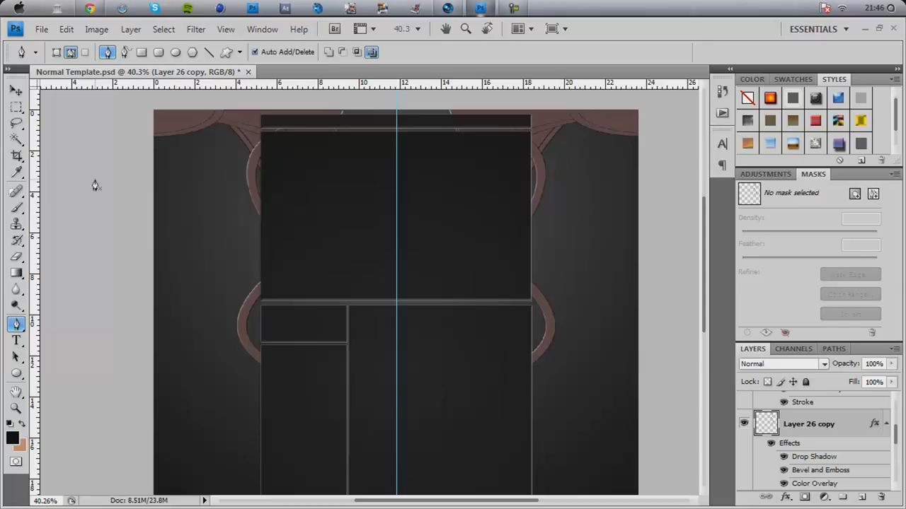
pyautogui.moveTo(121, 192)
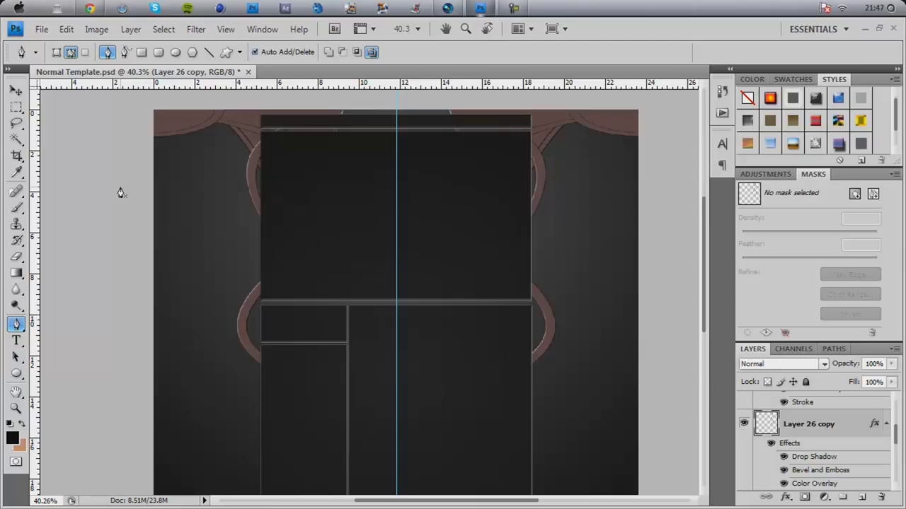
pyautogui.moveTo(358, 169)
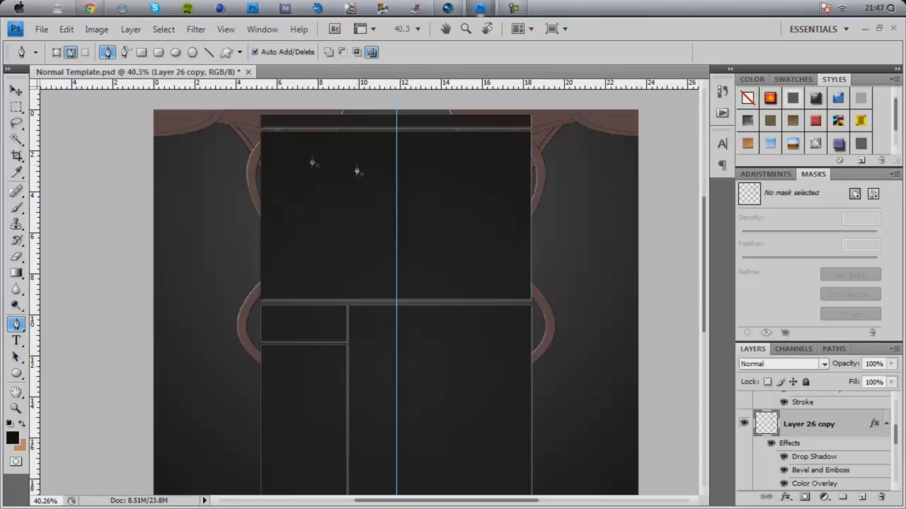
pyautogui.moveTo(515, 193)
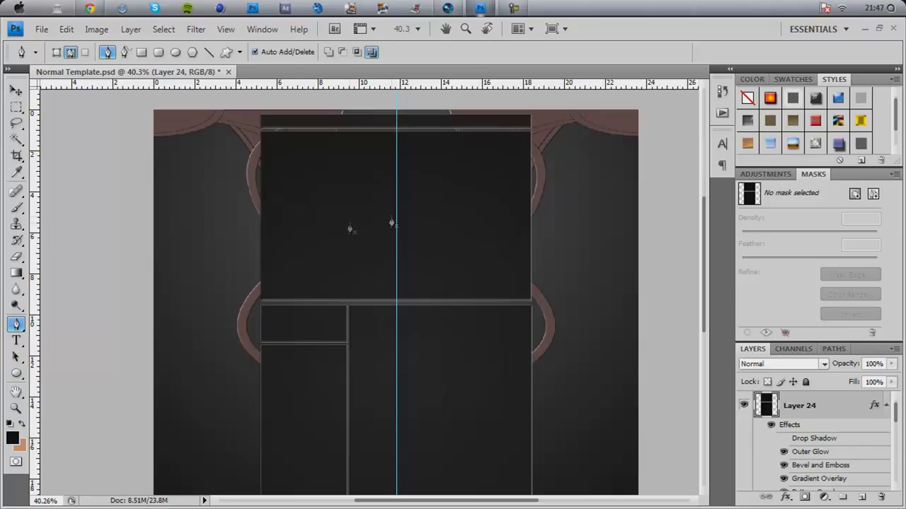
pyautogui.moveTo(268, 200)
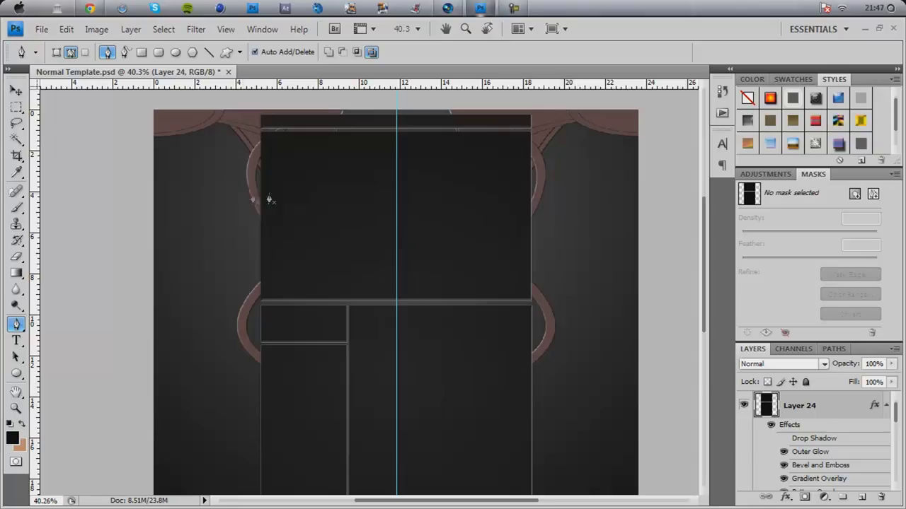
pyautogui.click(16, 90)
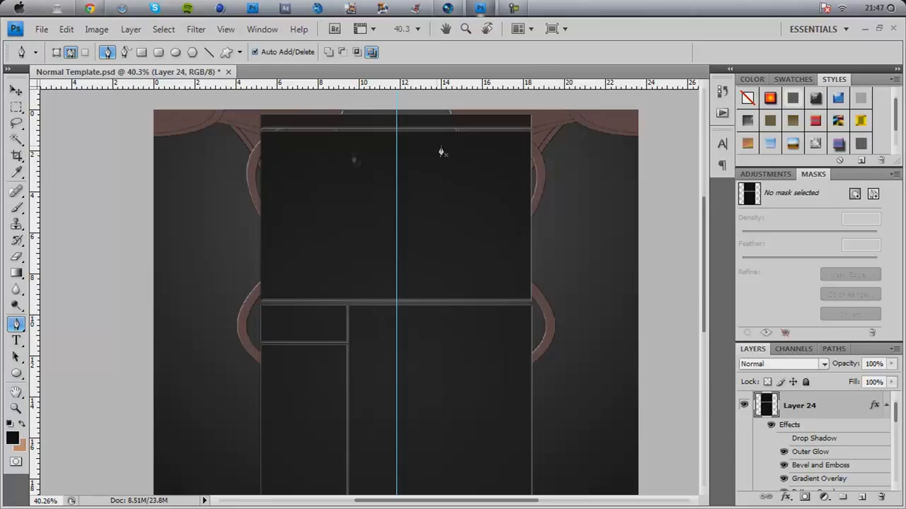
pyautogui.moveTo(337, 178)
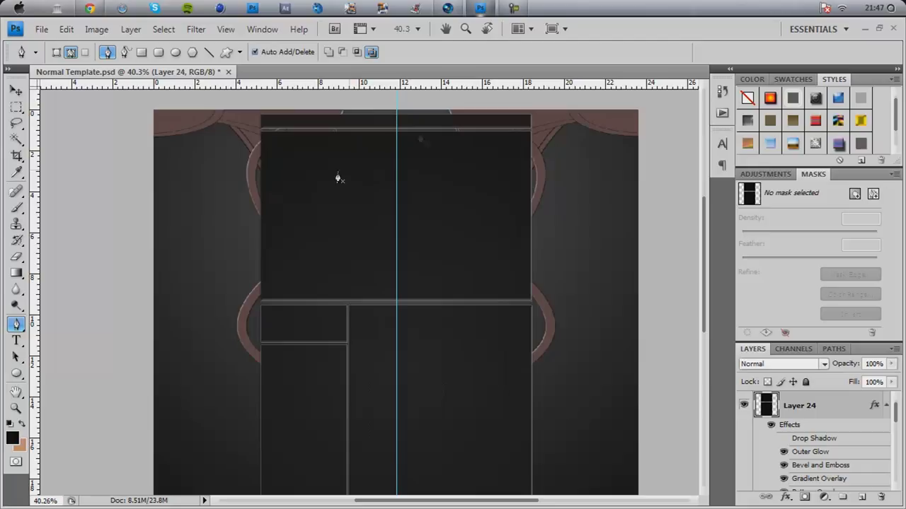